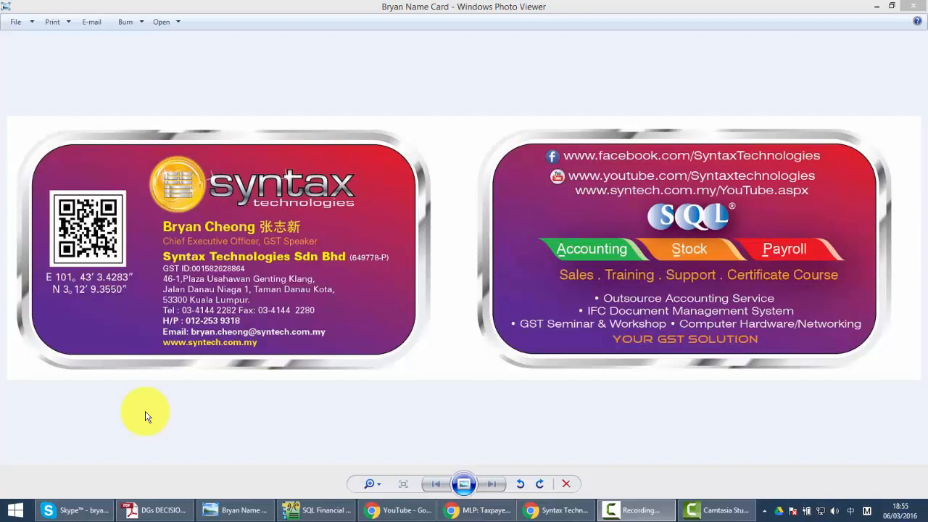
pyautogui.moveTo(143, 472)
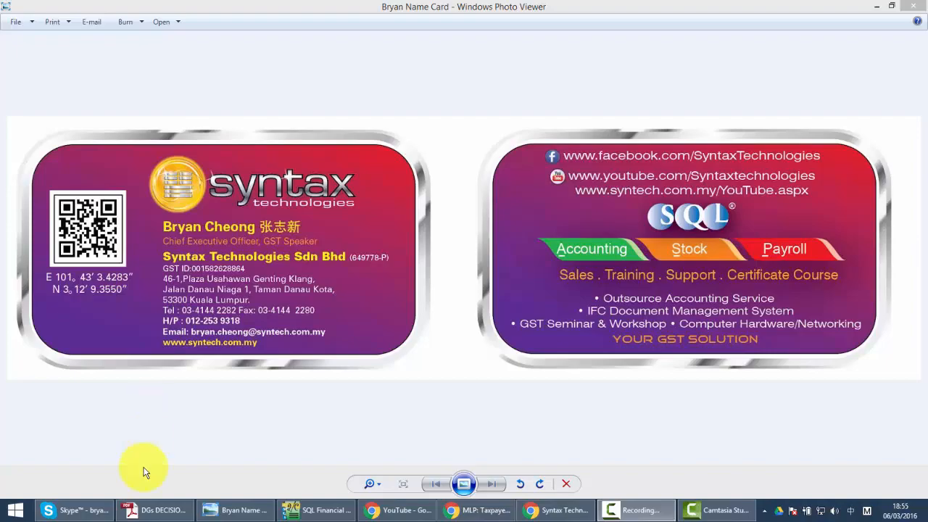
# - Highlight the bad debt relief clauses on registered-person supplies and notifying the DG within 30 days
pyautogui.click(154, 510)
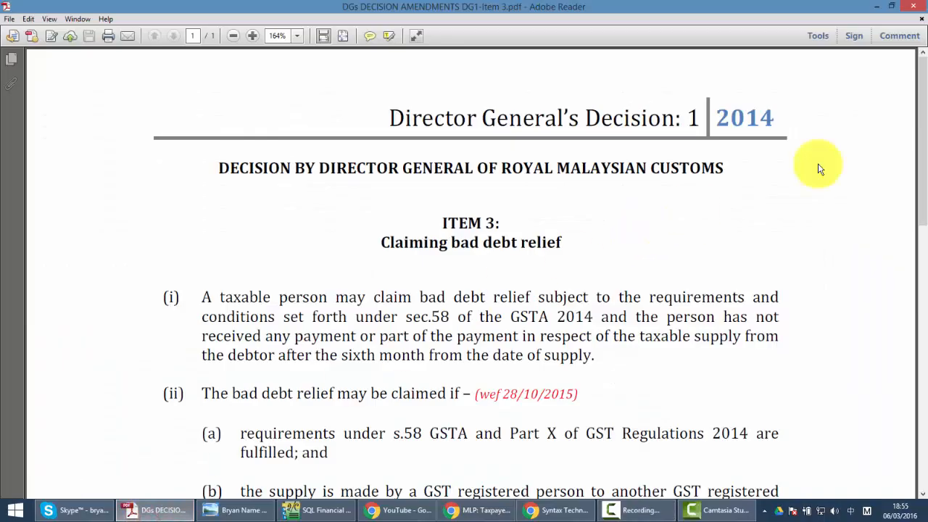
pyautogui.scroll(-3)
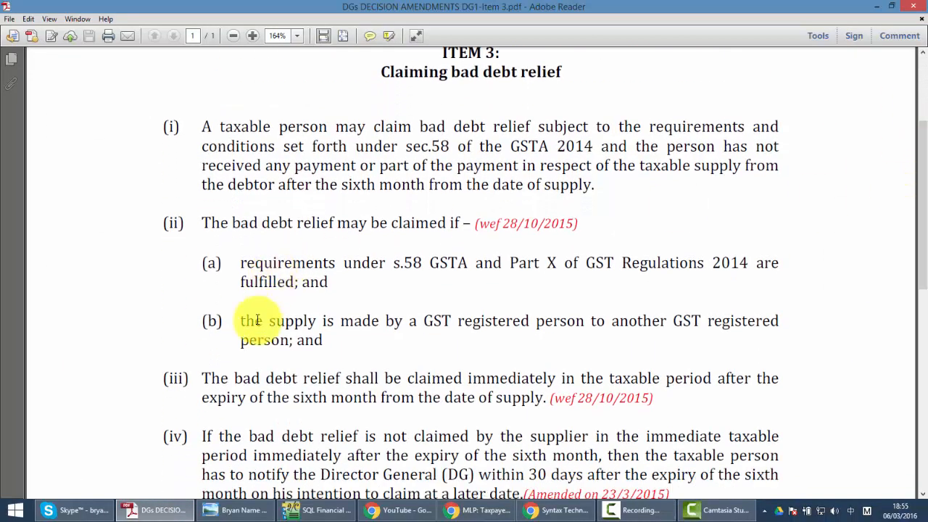
pyautogui.moveTo(240, 320); pyautogui.dragTo(337, 321)
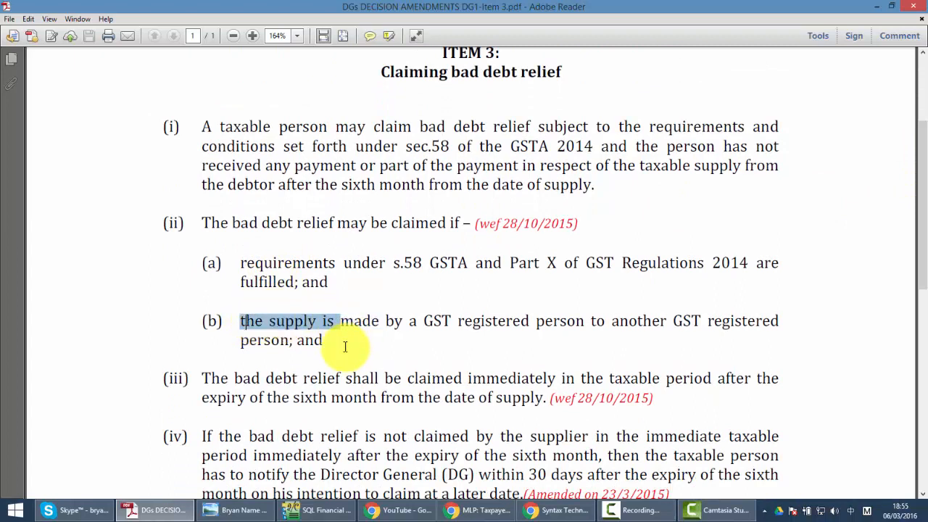
pyautogui.moveTo(239, 321); pyautogui.dragTo(327, 340)
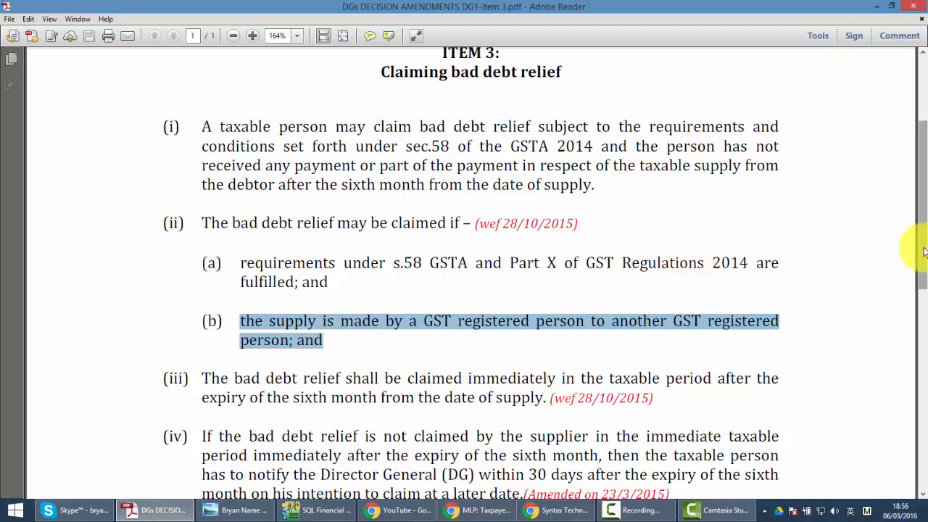
pyautogui.scroll(-3)
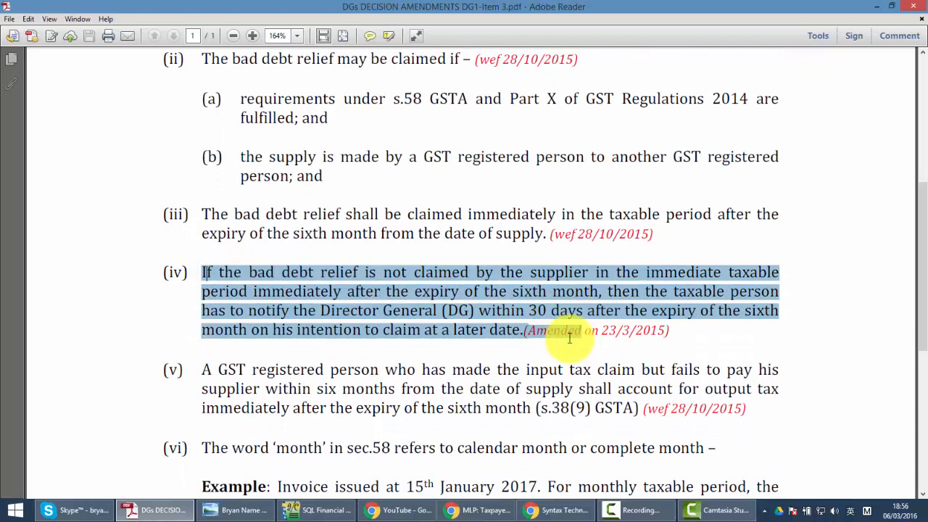
pyautogui.moveTo(701, 332)
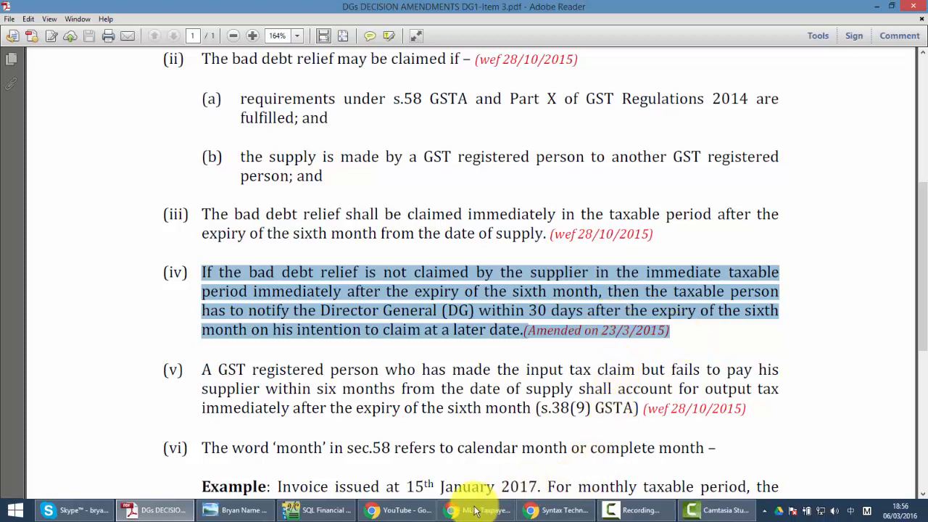
# - Show the gst.customs.gov.my home page scrolled down to its Search section
pyautogui.click(475, 509)
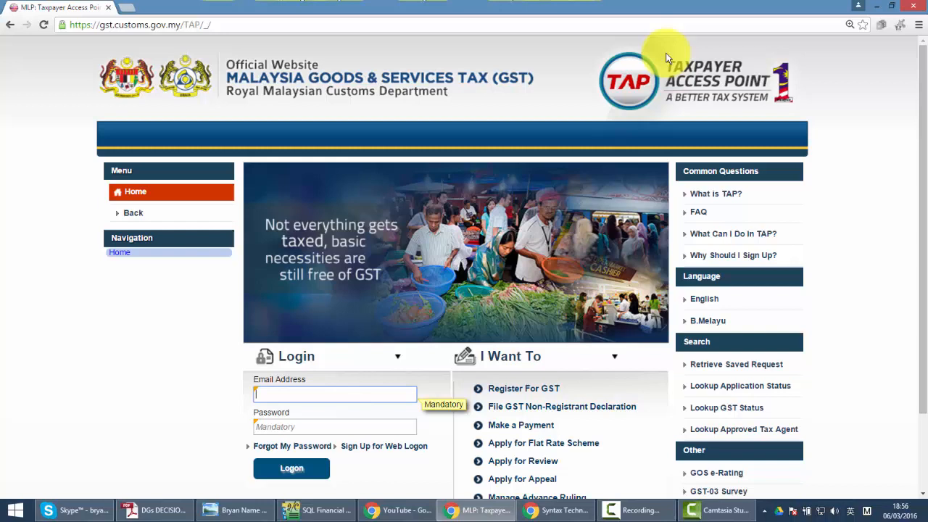
pyautogui.moveTo(699, 98)
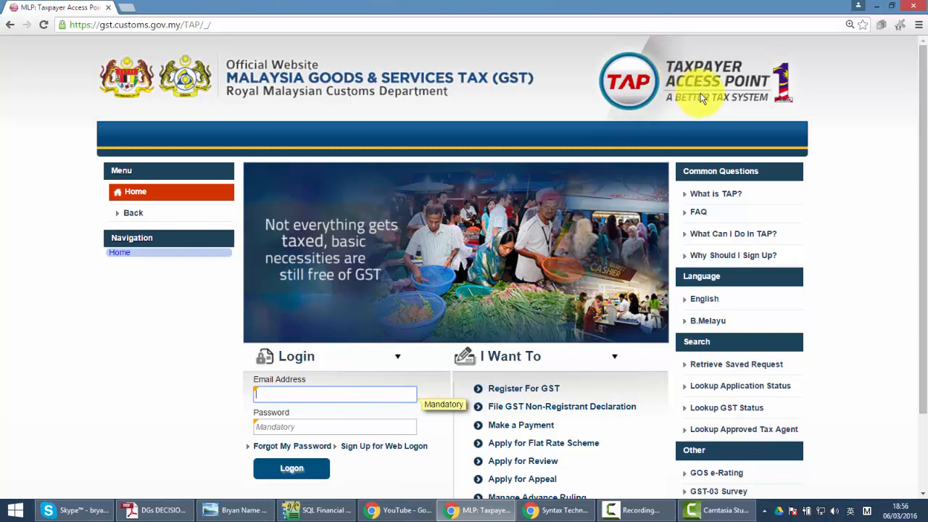
pyautogui.scroll(-3)
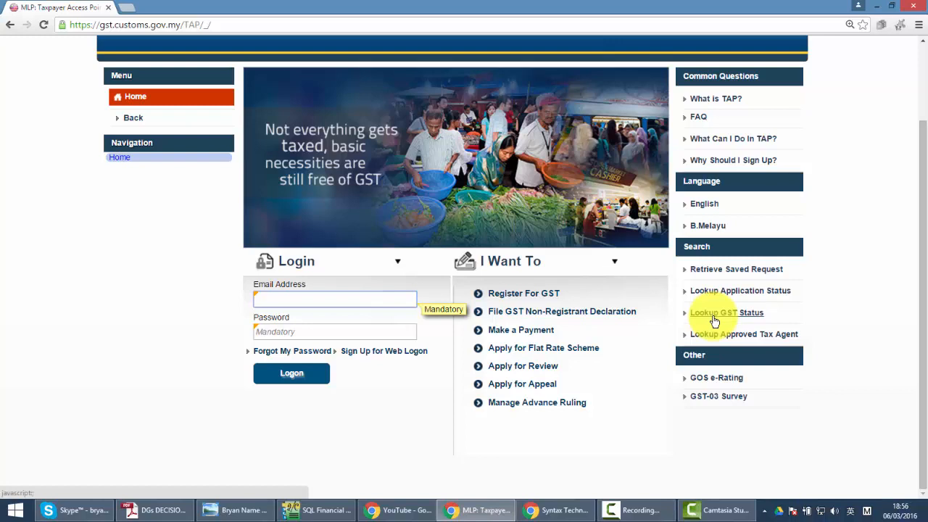
pyautogui.click(726, 313)
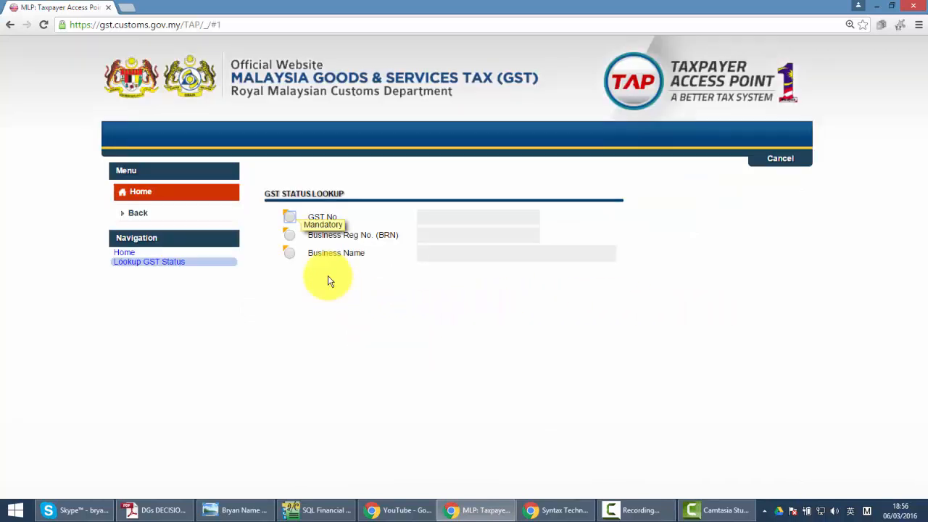
pyautogui.click(289, 217)
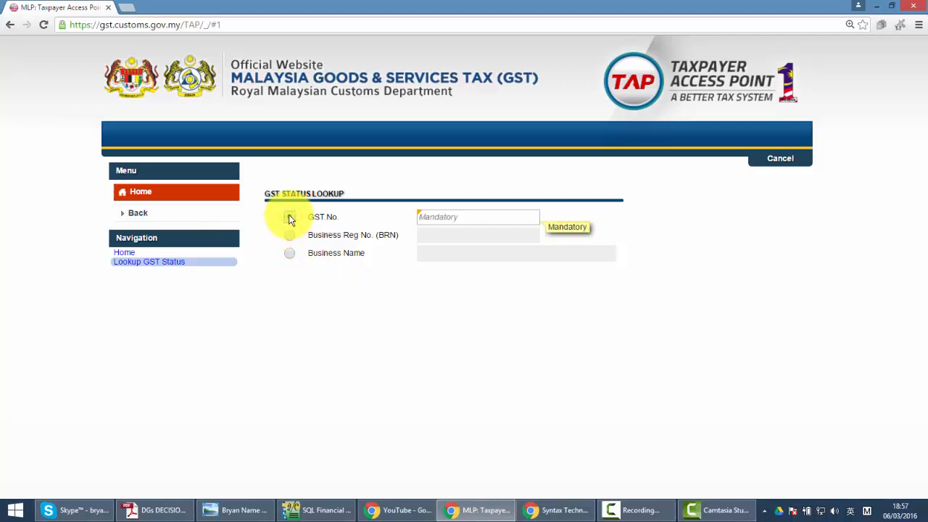
pyautogui.click(289, 234)
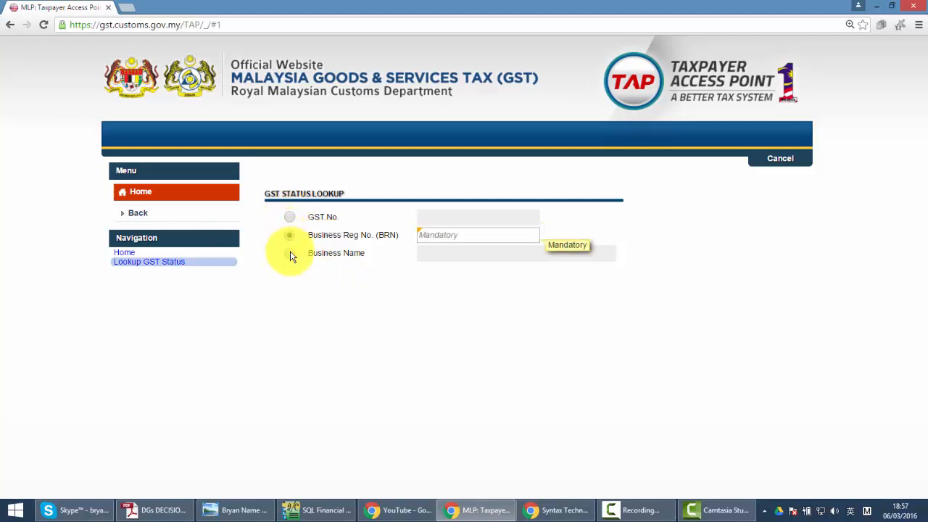
pyautogui.click(289, 252)
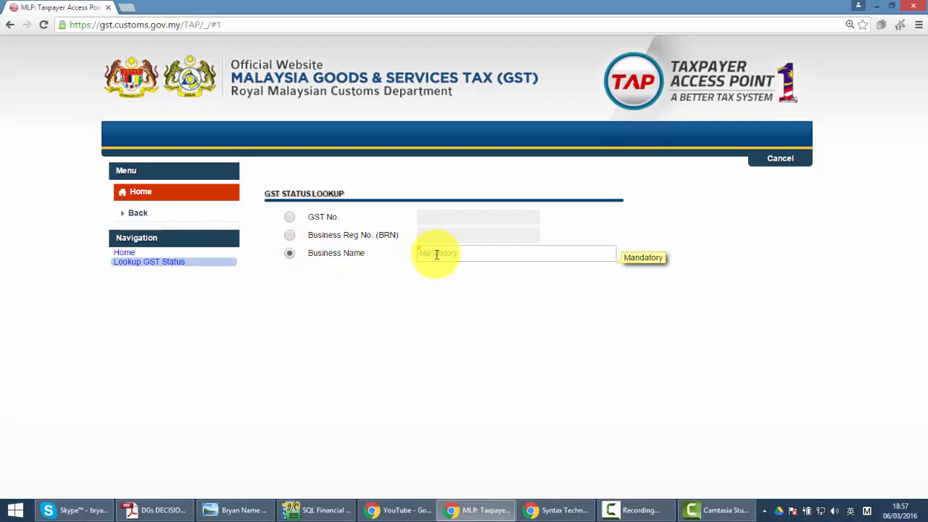
pyautogui.click(515, 253)
pyautogui.write('SYNATX')
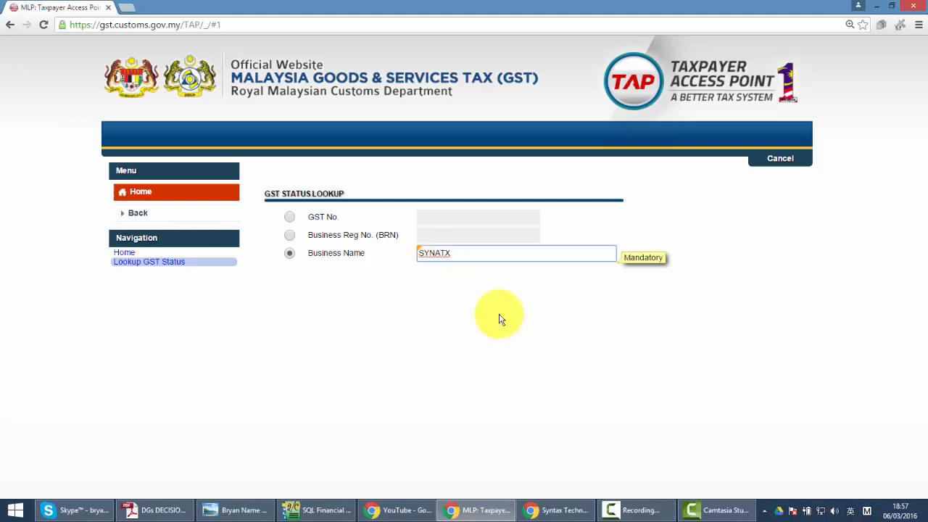
pyautogui.write('SYNTAX TECHNOLOGIES')
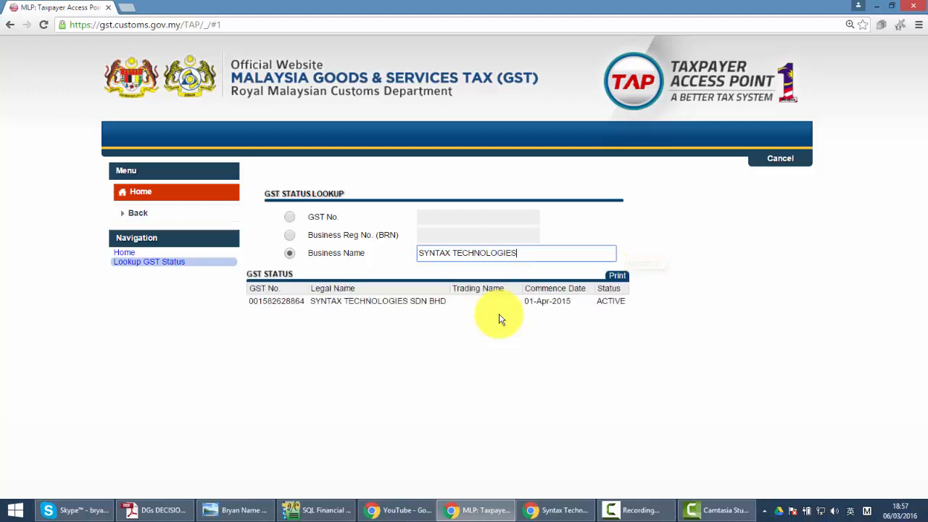
pyautogui.moveTo(389, 367)
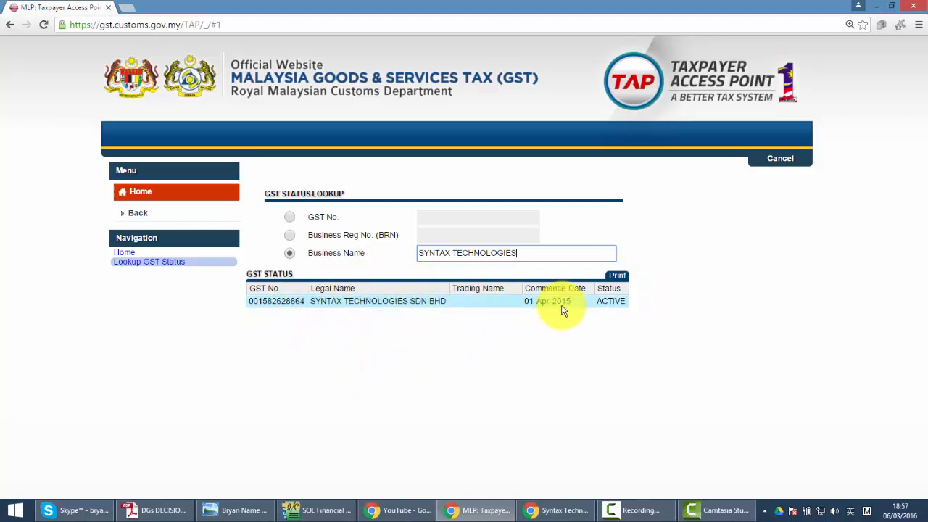
pyautogui.moveTo(289, 446)
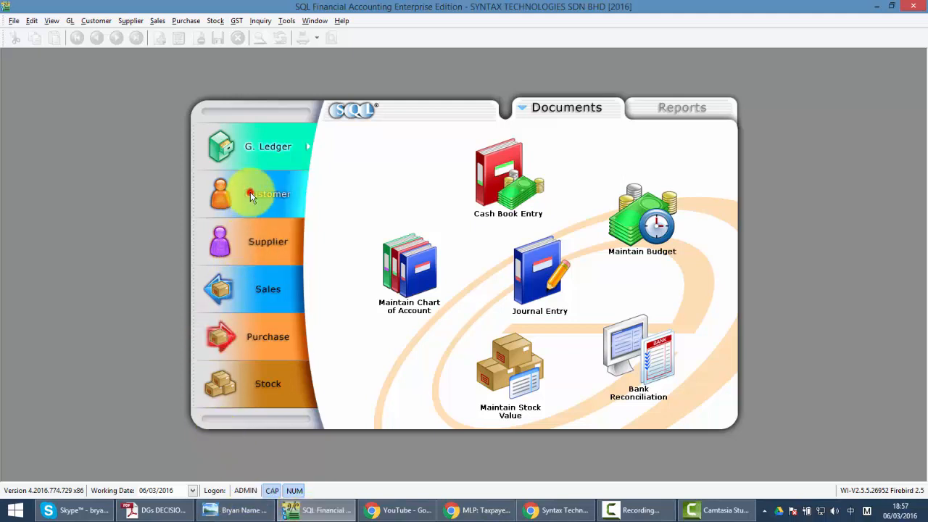
# - Open Maintain Customer with its 11 customers and select E STREAM SOFTWARE SDN BHD
pyautogui.click(268, 194)
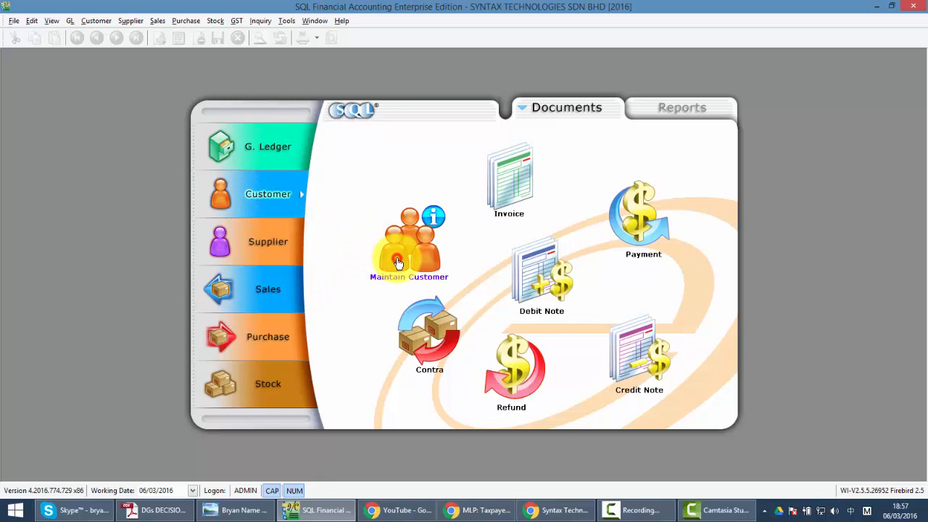
pyautogui.click(408, 247)
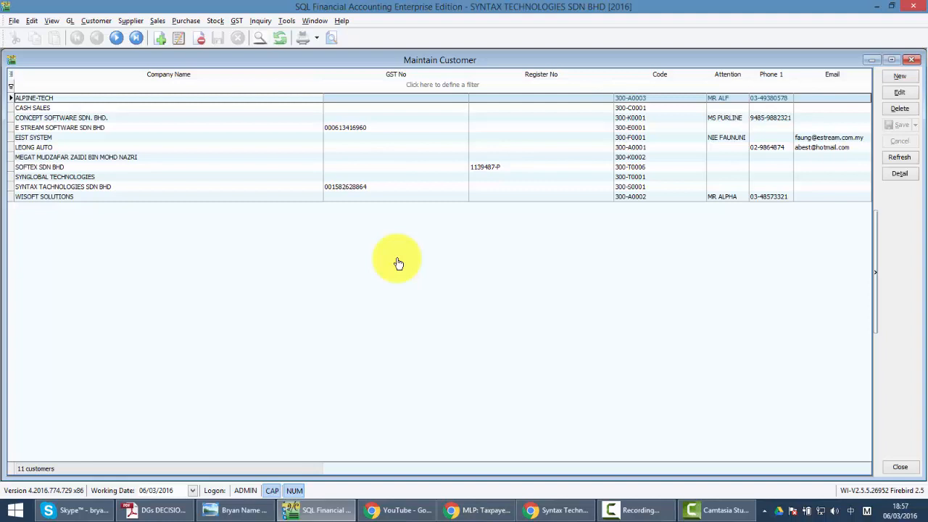
pyautogui.moveTo(423, 200)
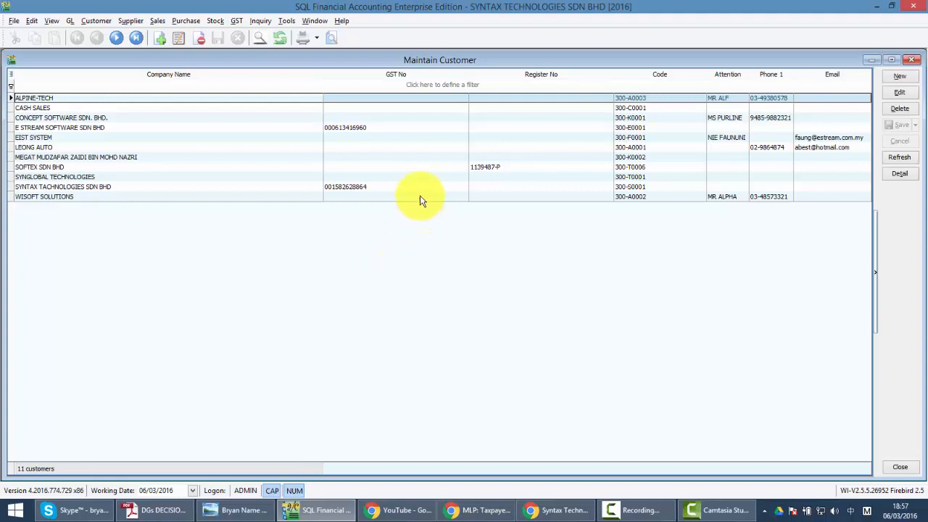
pyautogui.click(377, 127)
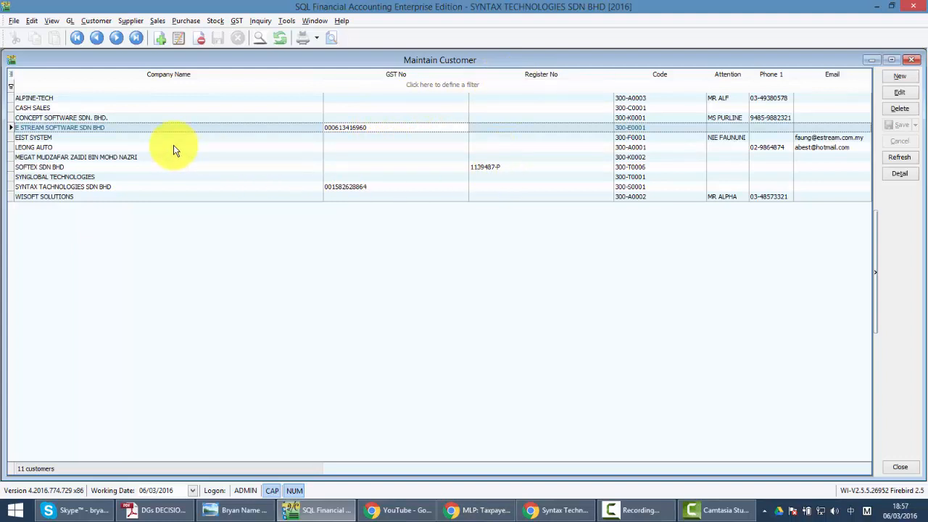
pyautogui.moveTo(170, 150)
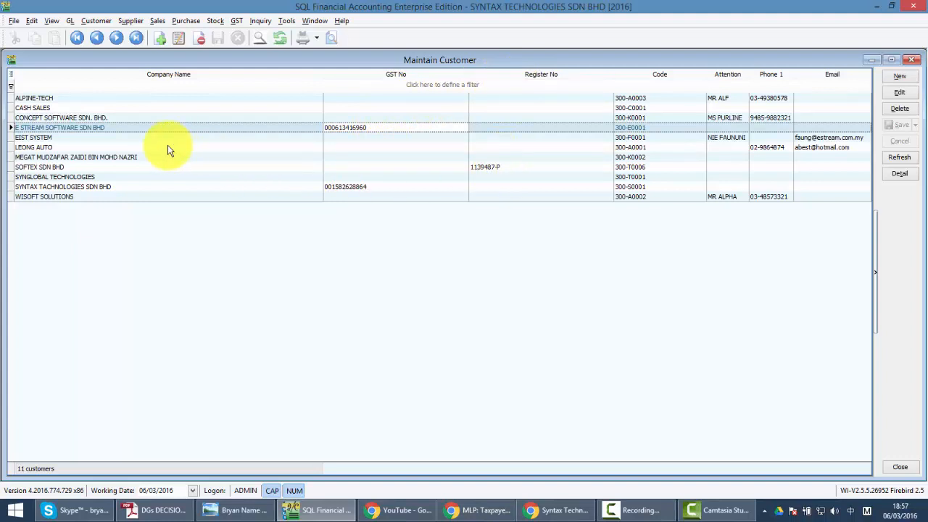
pyautogui.moveTo(202, 118)
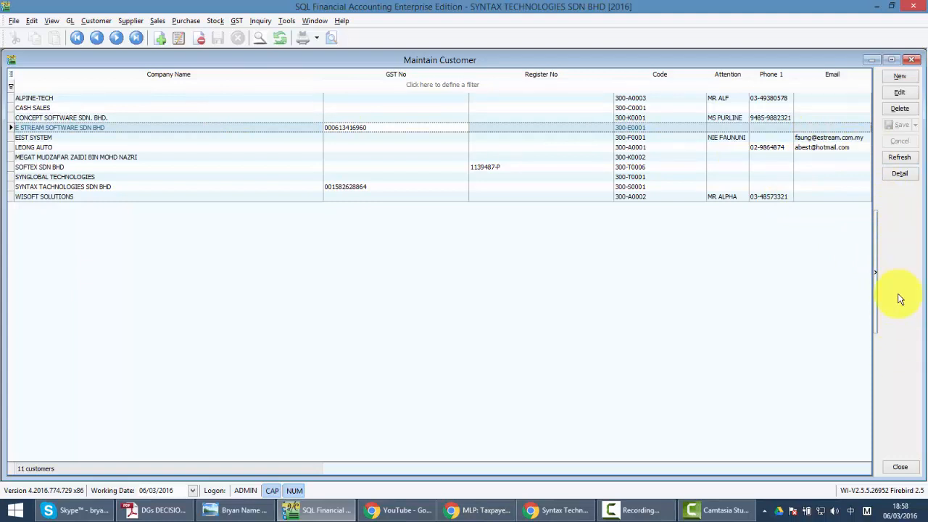
# - Run the RMCD GST status lookup and view the 40 possible matches for LEONG AUTO
pyautogui.rightClick(899, 297)
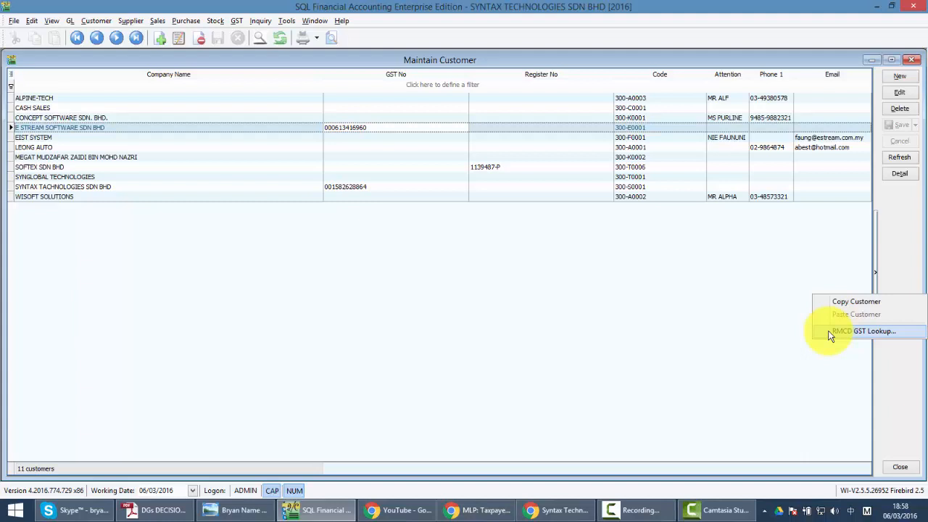
pyautogui.click(873, 331)
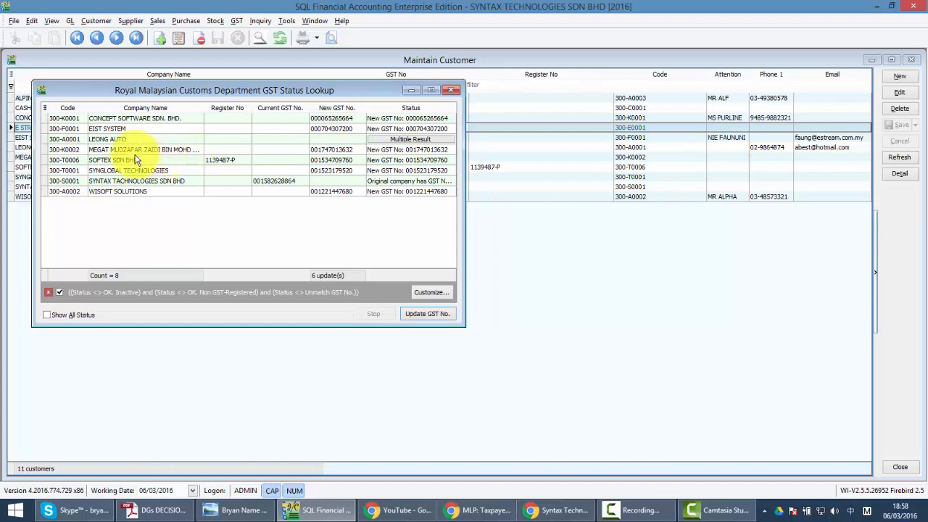
pyautogui.click(108, 139)
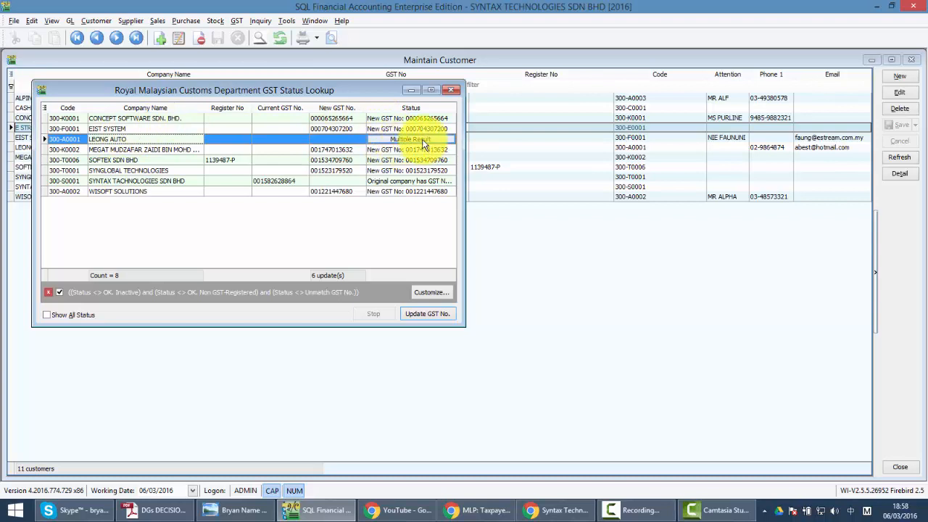
pyautogui.click(408, 139)
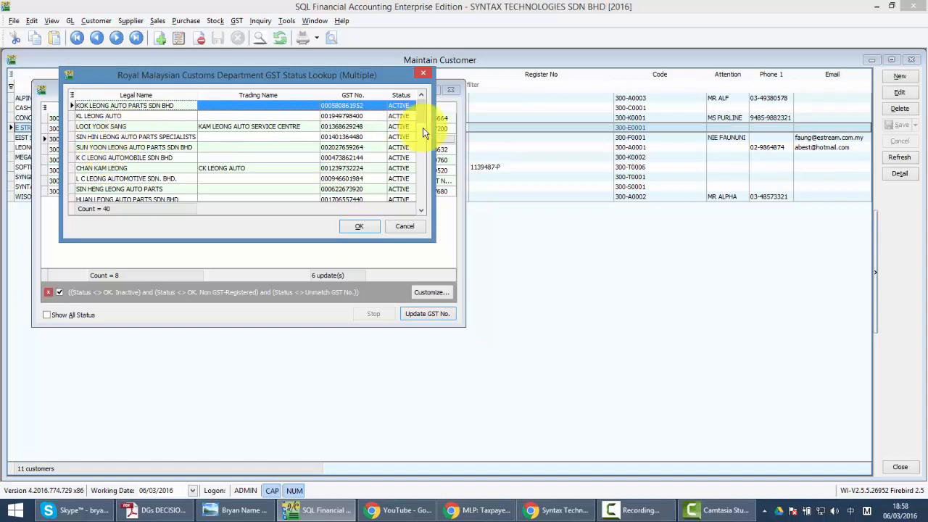
pyautogui.click(135, 95)
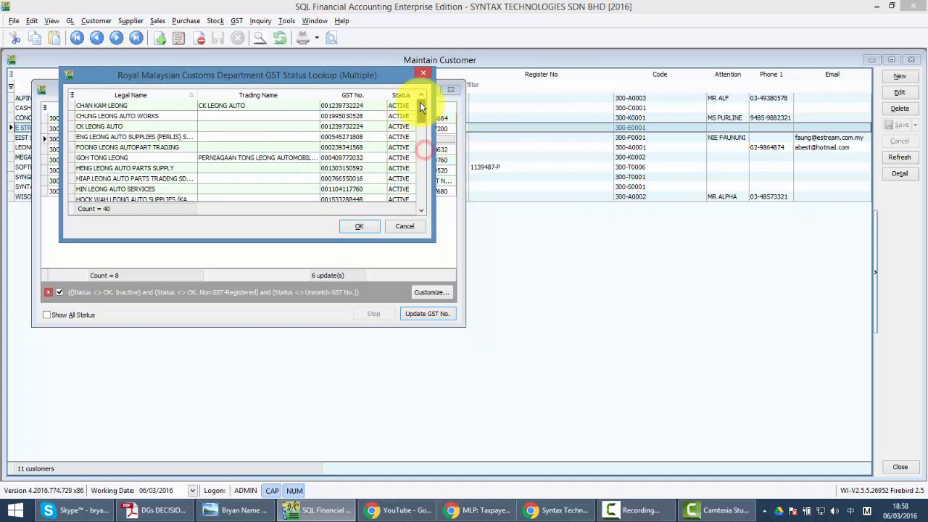
pyautogui.click(101, 105)
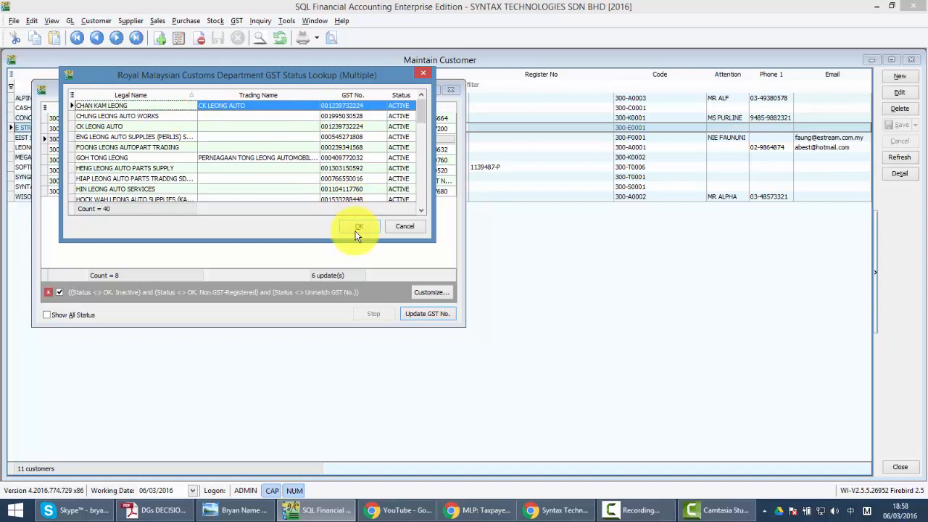
pyautogui.click(358, 225)
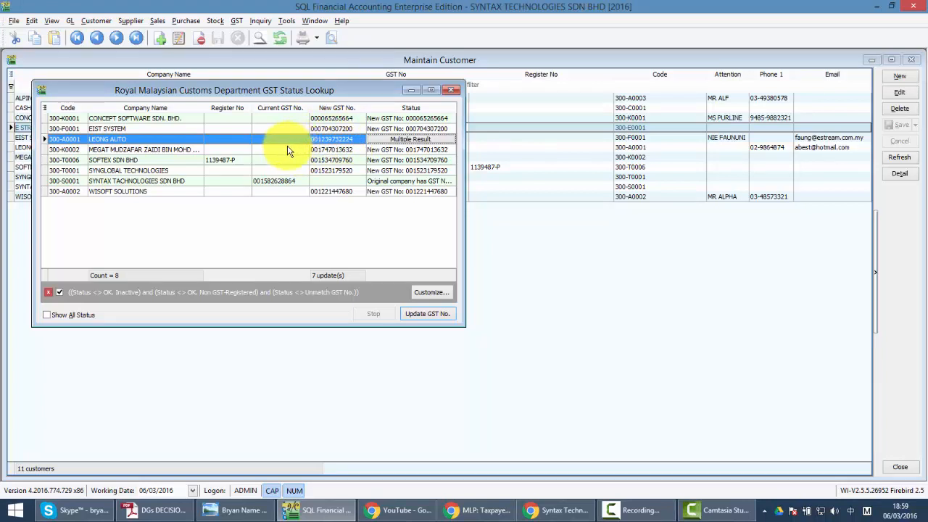
# - Tick Show All Status and widen the lookup window to read every status message
pyautogui.click(46, 314)
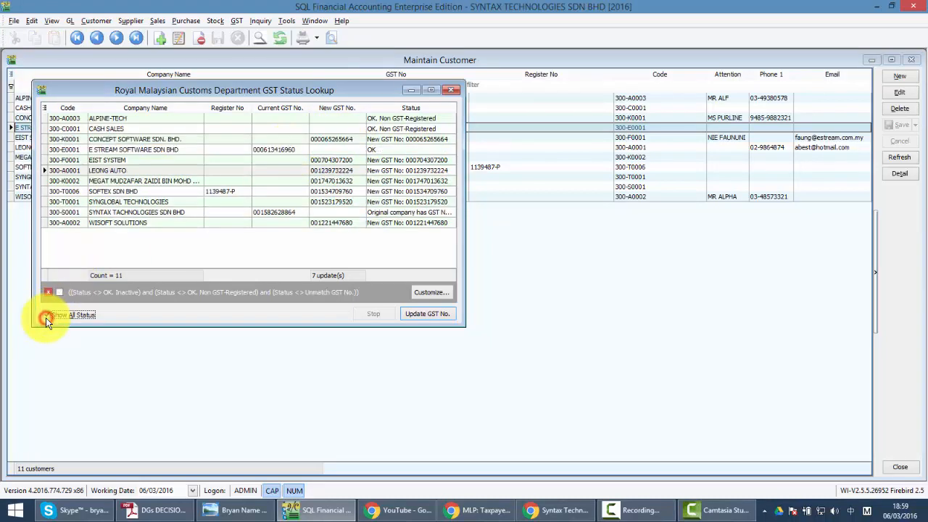
pyautogui.click(46, 314)
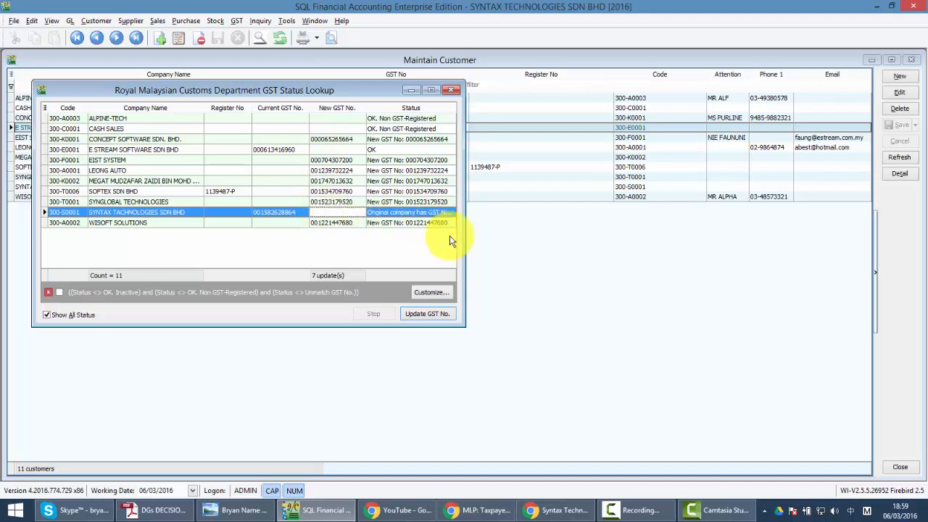
pyautogui.moveTo(466, 253); pyautogui.dragTo(638, 253)
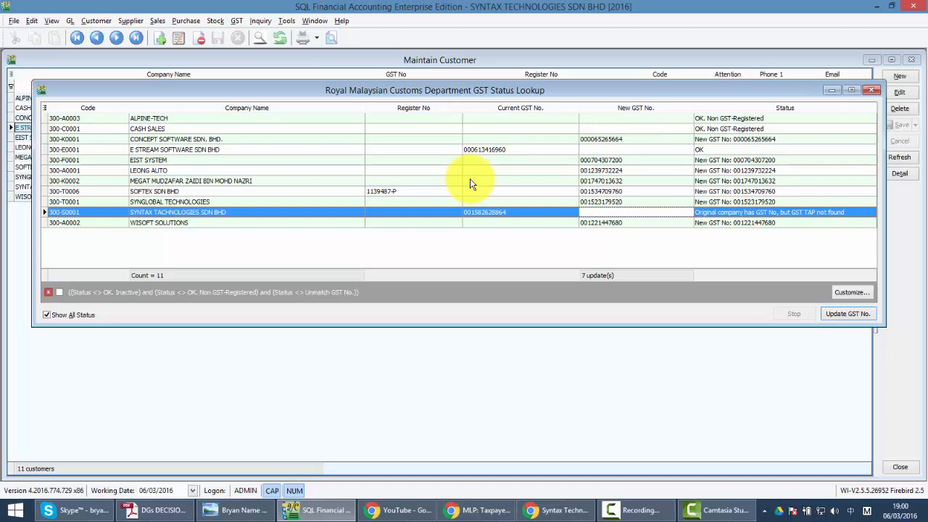
pyautogui.moveTo(479, 187)
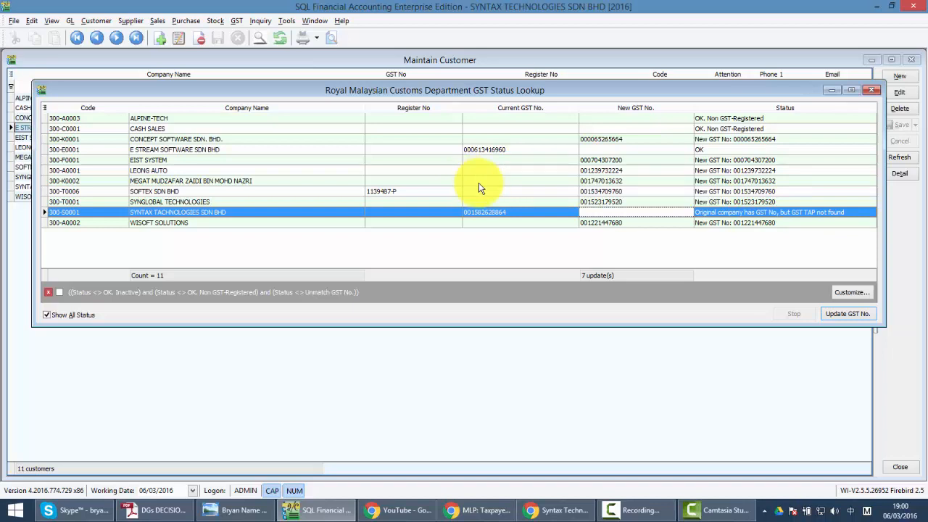
pyautogui.moveTo(830, 230)
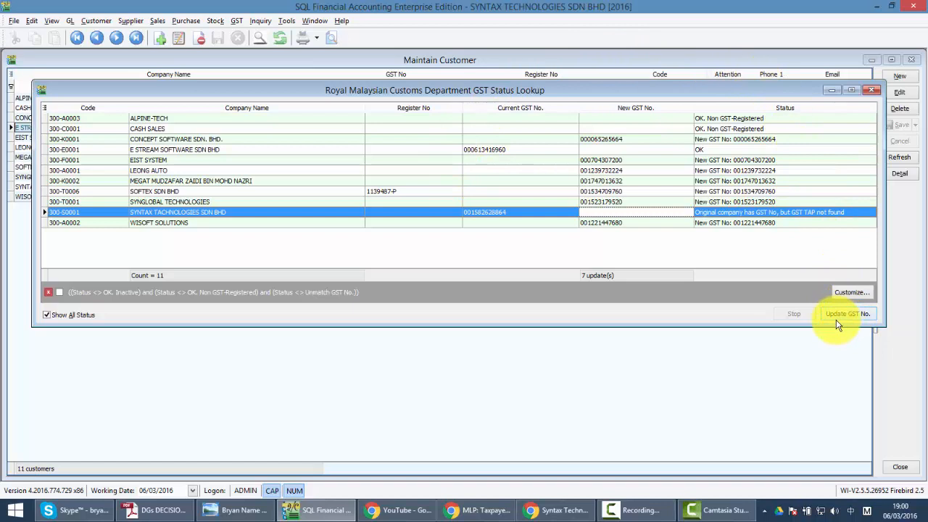
# - Update GST numbers for the 7 companies, confirm, and refresh the Maintain Customer list
pyautogui.click(846, 313)
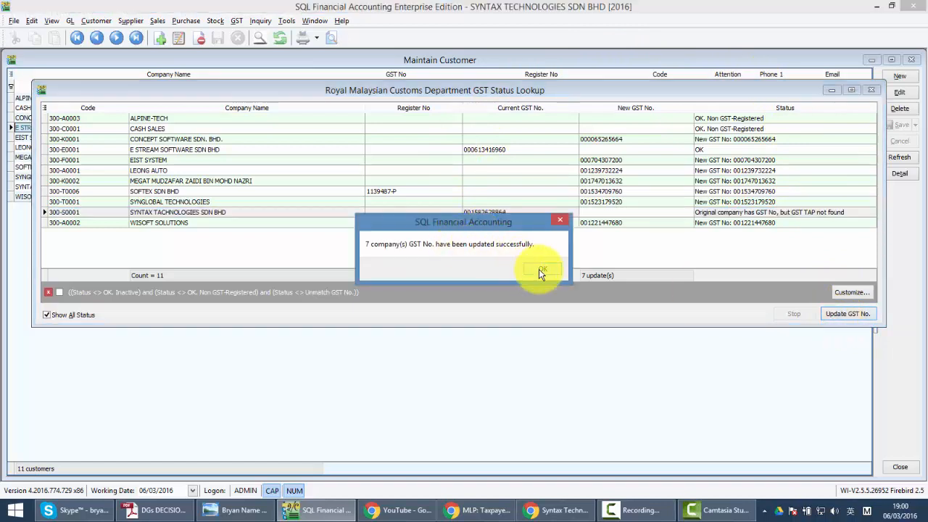
pyautogui.click(540, 270)
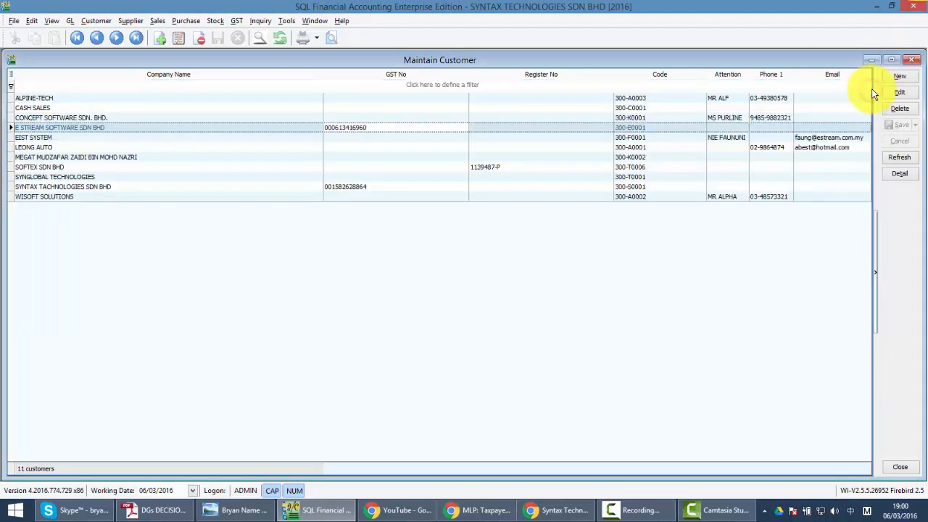
pyautogui.click(899, 158)
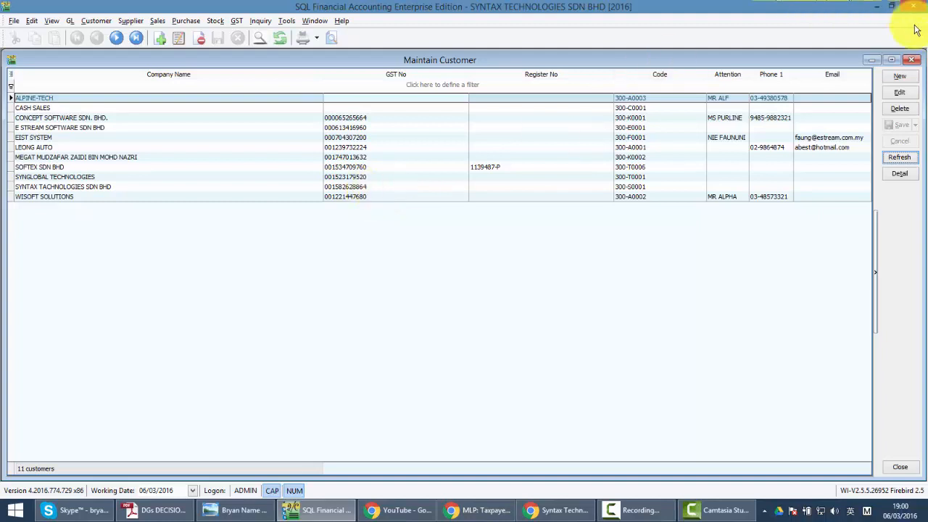
pyautogui.click(899, 75)
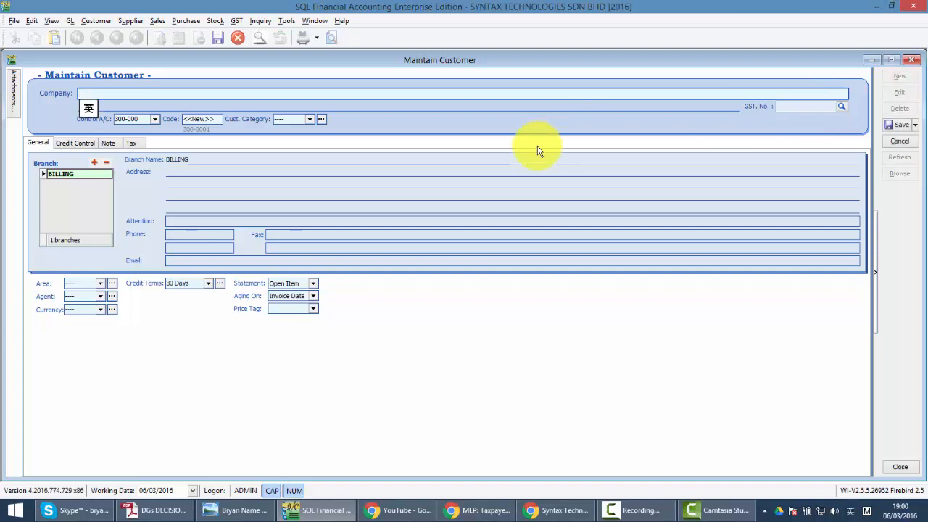
pyautogui.write('MYSOFT IT')
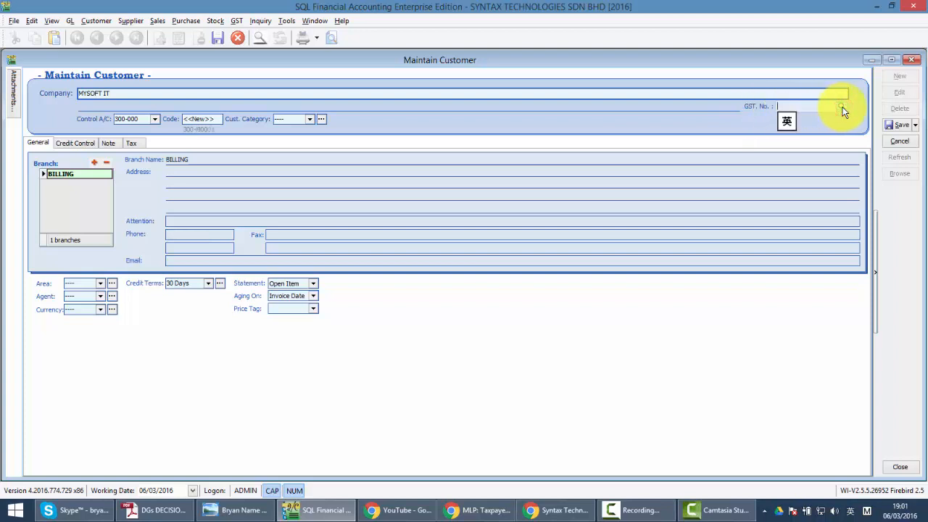
pyautogui.click(841, 107)
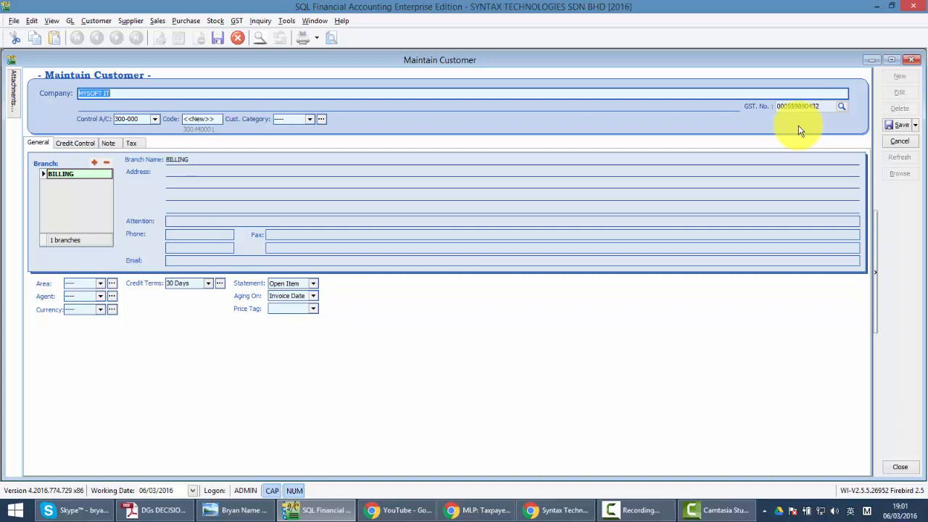
pyautogui.moveTo(640, 355)
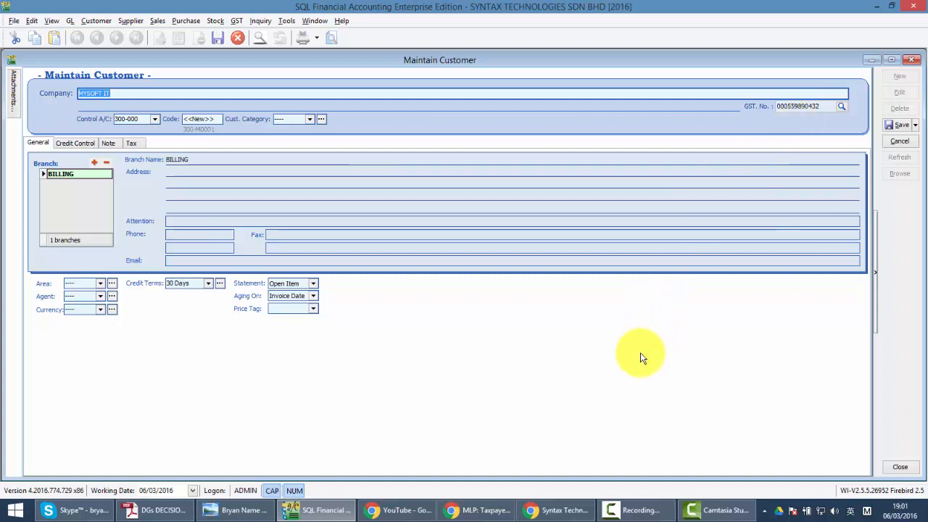
pyautogui.moveTo(558, 450)
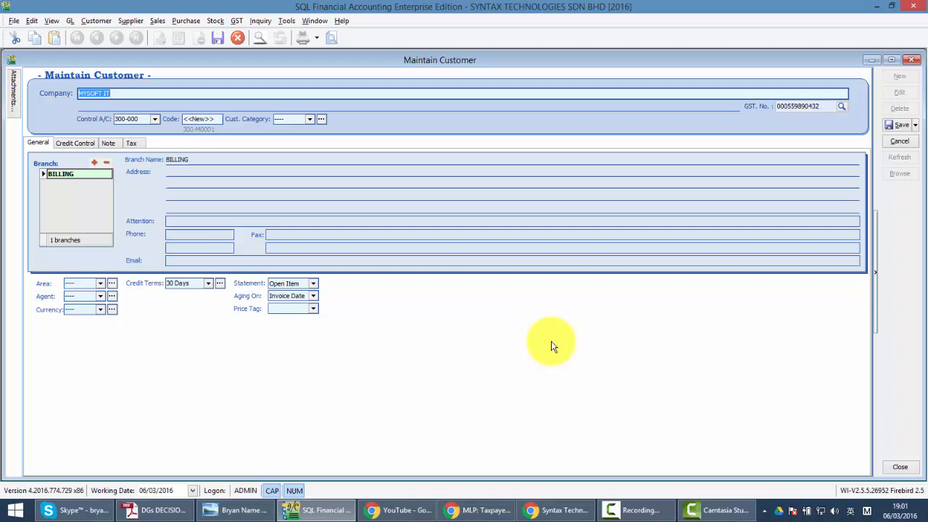
pyautogui.moveTo(558, 396)
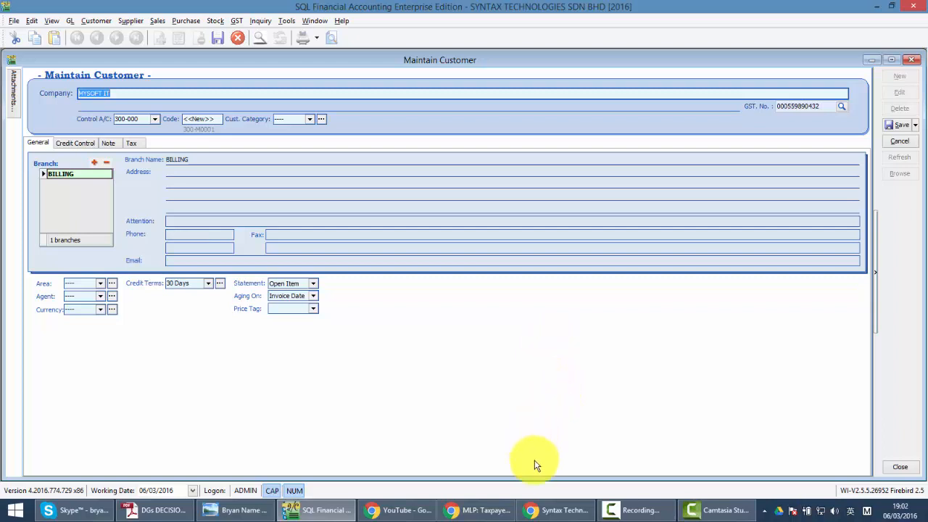
# - Scroll the Syntax Technologies YouTube page through tutorials from chart of accounts to supplier and GL
pyautogui.click(554, 510)
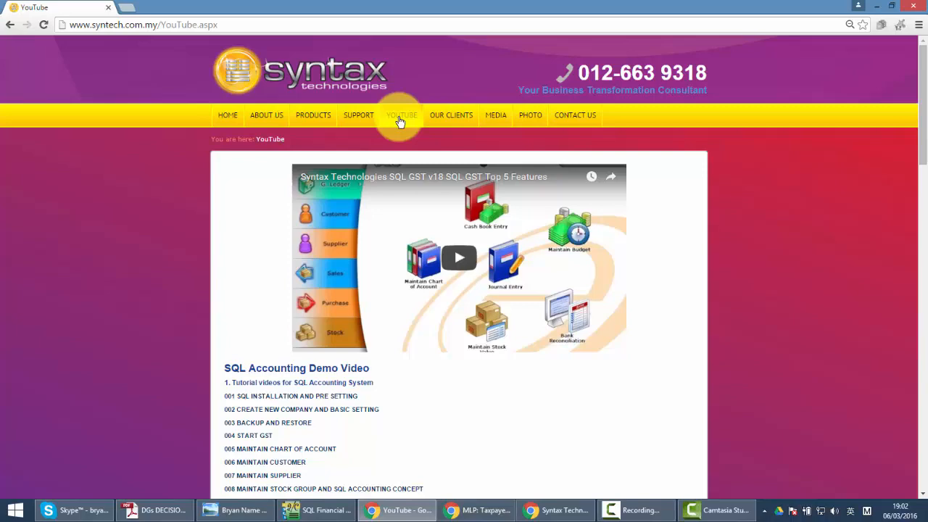
pyautogui.scroll(-3)
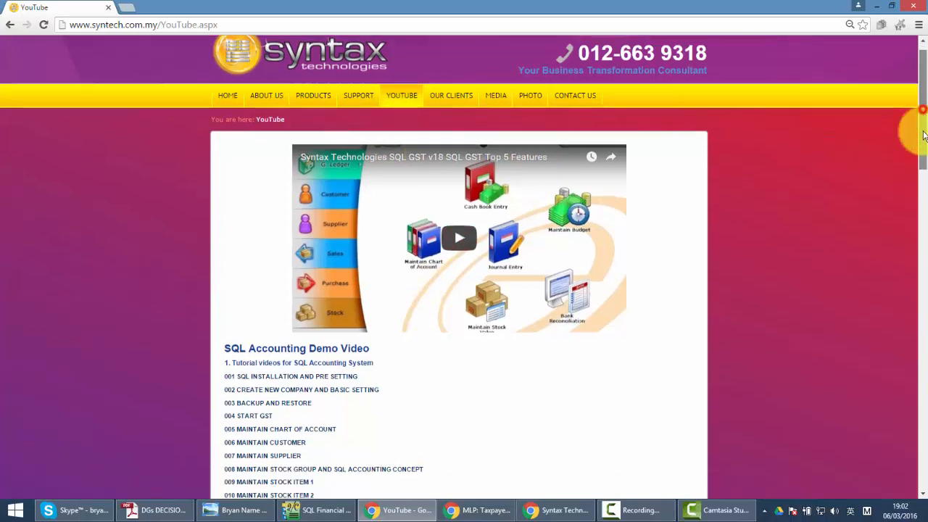
pyautogui.scroll(-3)
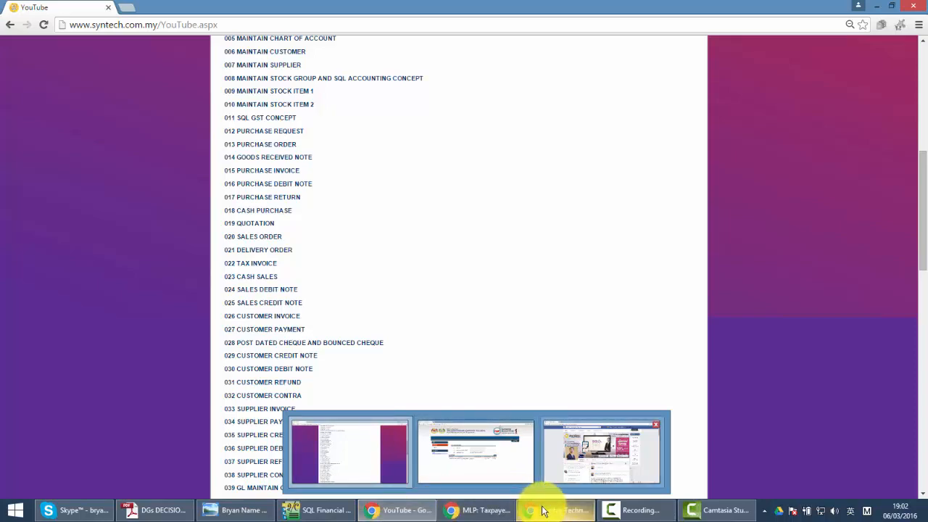
# - Browse the Syntax Technologies Facebook page, then show the business card in Windows Photo Viewer
pyautogui.click(555, 510)
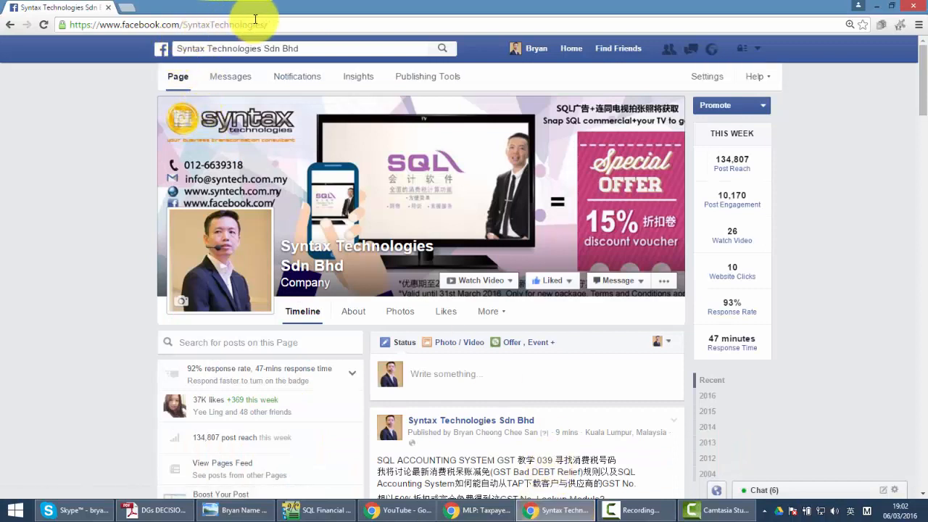
pyautogui.click(567, 281)
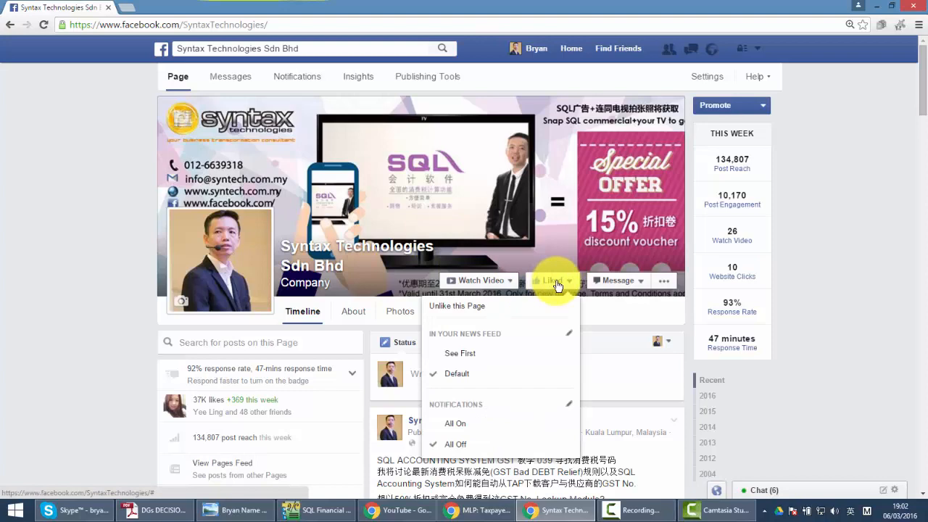
pyautogui.scroll(-3)
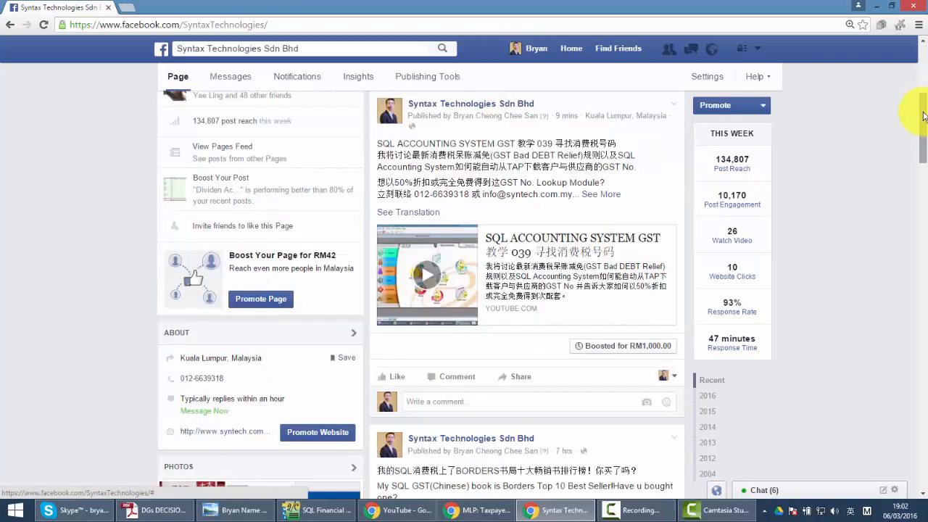
pyautogui.click(313, 510)
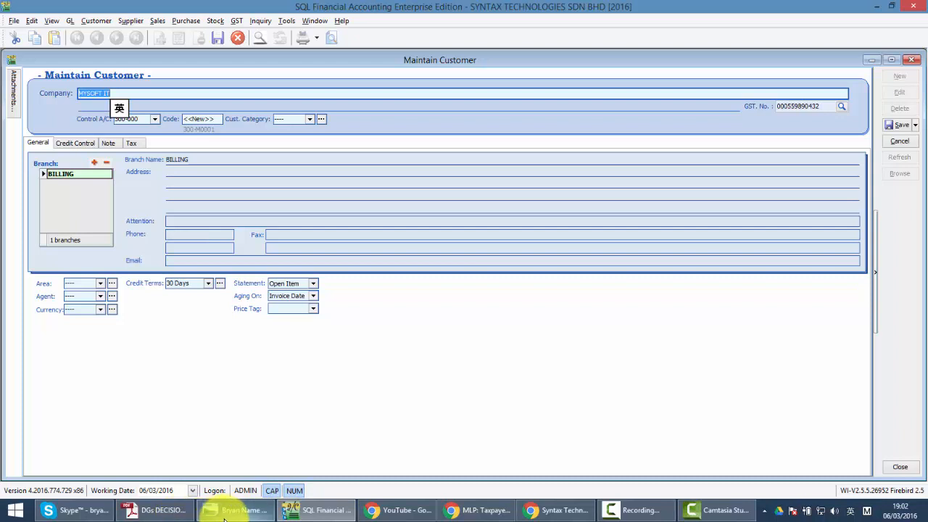
pyautogui.click(235, 510)
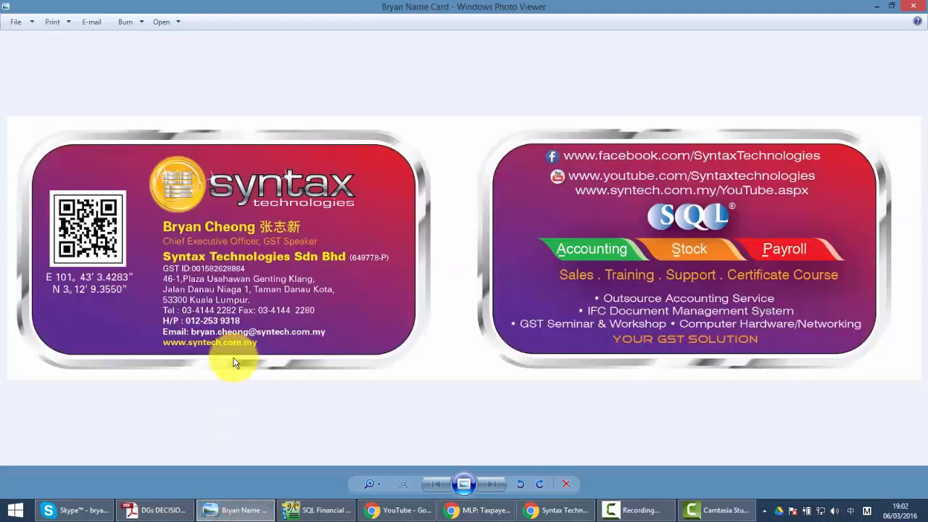